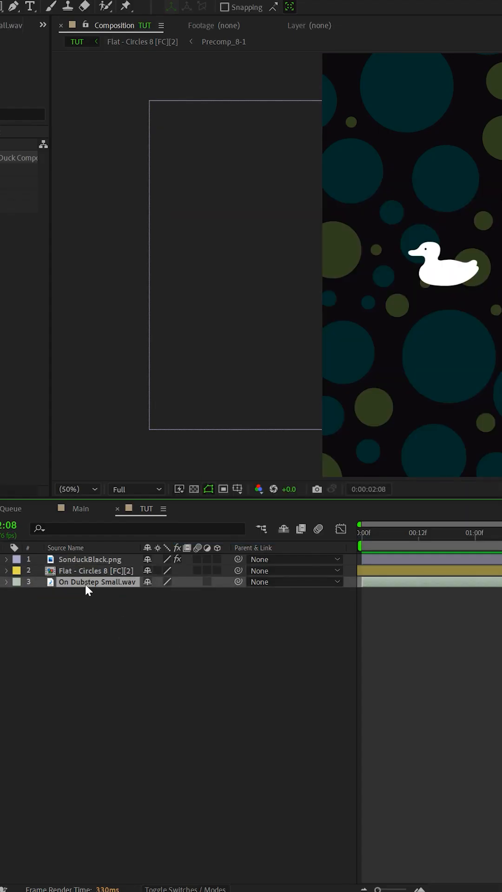
Step: Convert the On Dubstep Small.wav layer's audio to keyframes, creating an Audio Amplitude layer
right_click(97, 581)
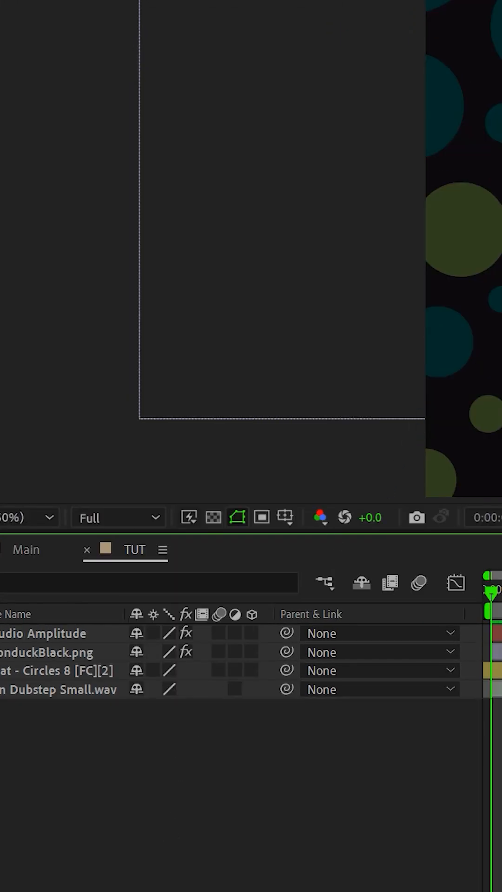
Step: Reveal the Audio Amplitude layer's effects to reach the amplitude slider
left_click(72, 565)
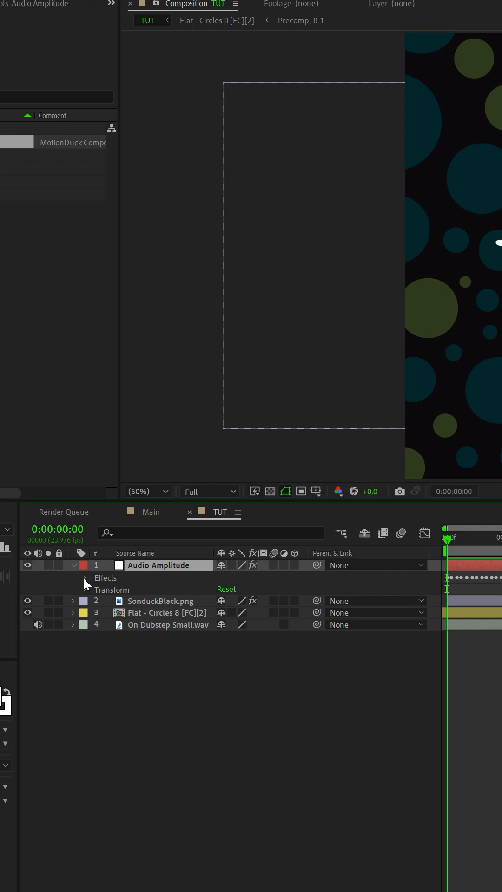
left_click(85, 577)
type("linear(val")
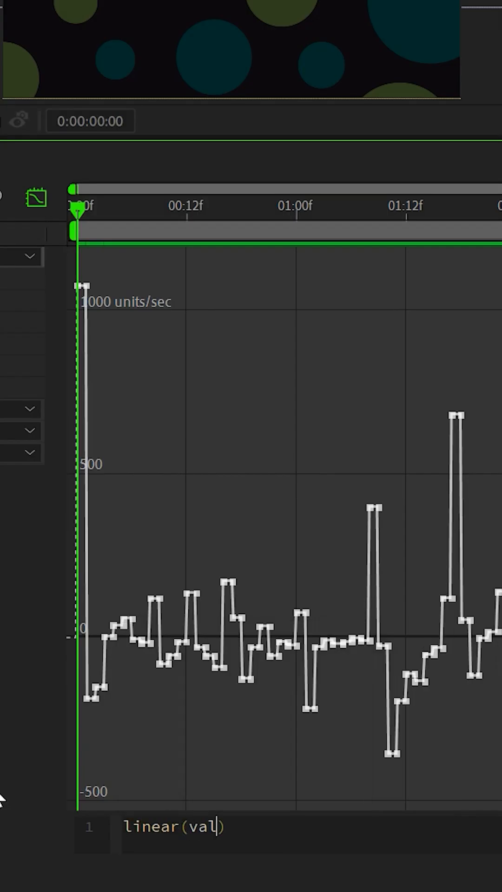
Step: Complete the slider expression as linear(value, -200,500,-200,500)
type("ue, -200")
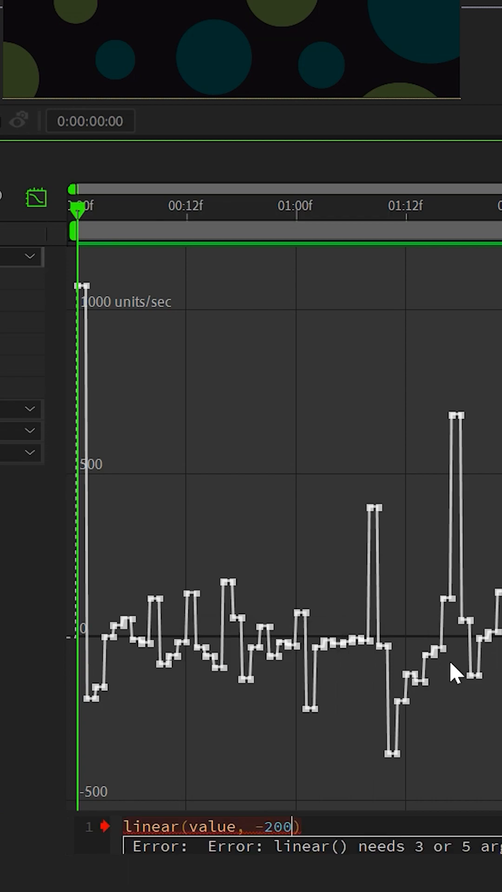
type(",")
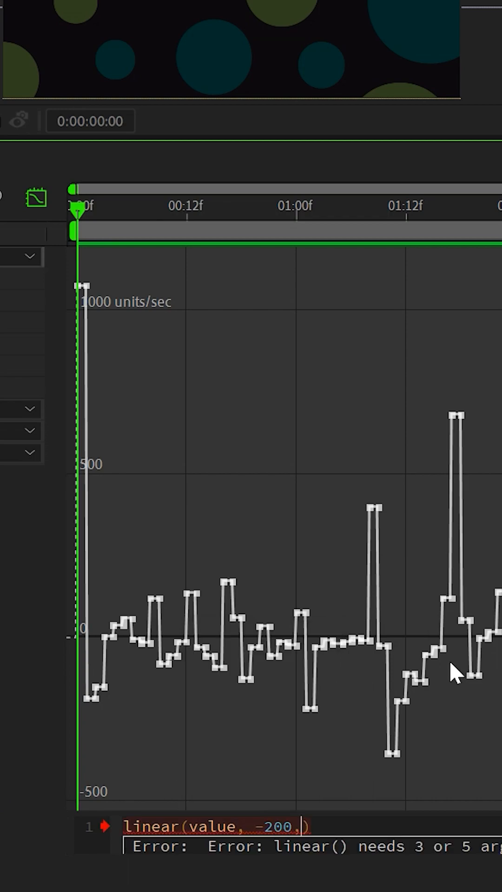
type("500")
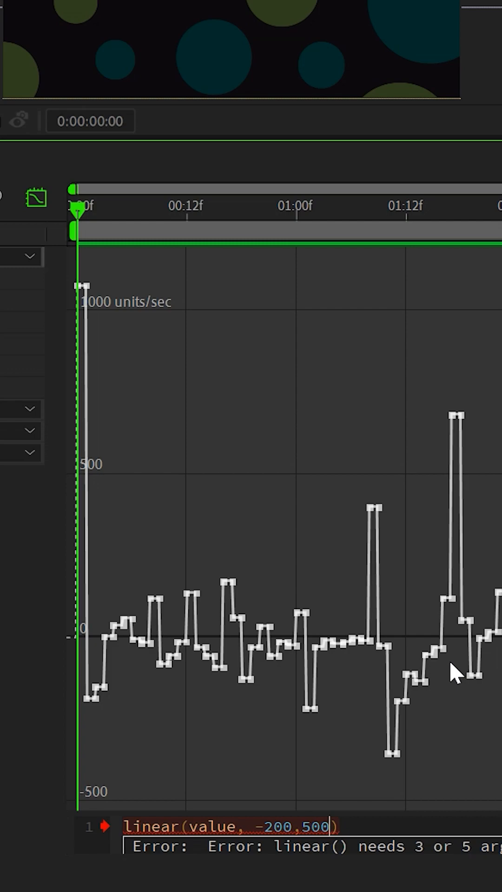
type(",")
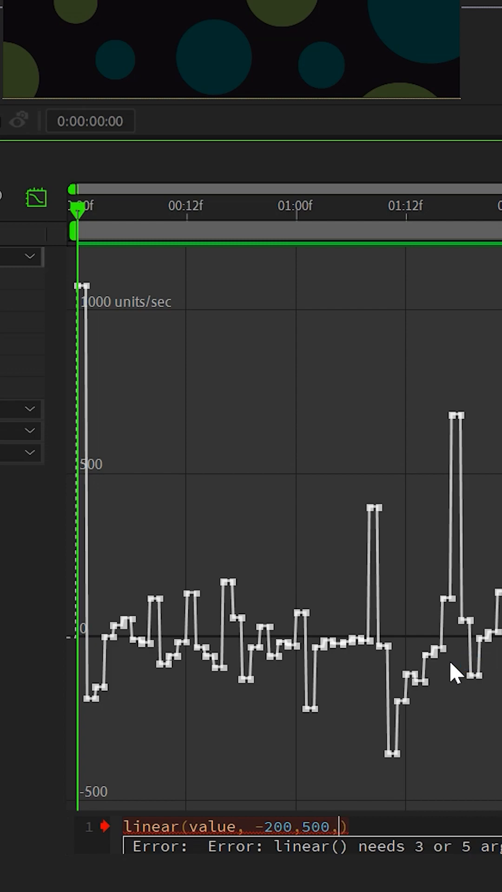
type("-20")
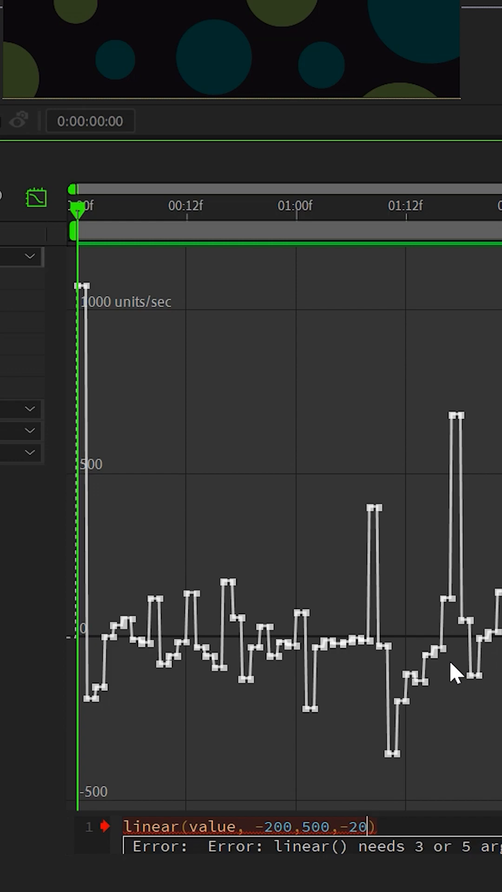
type("0,500")
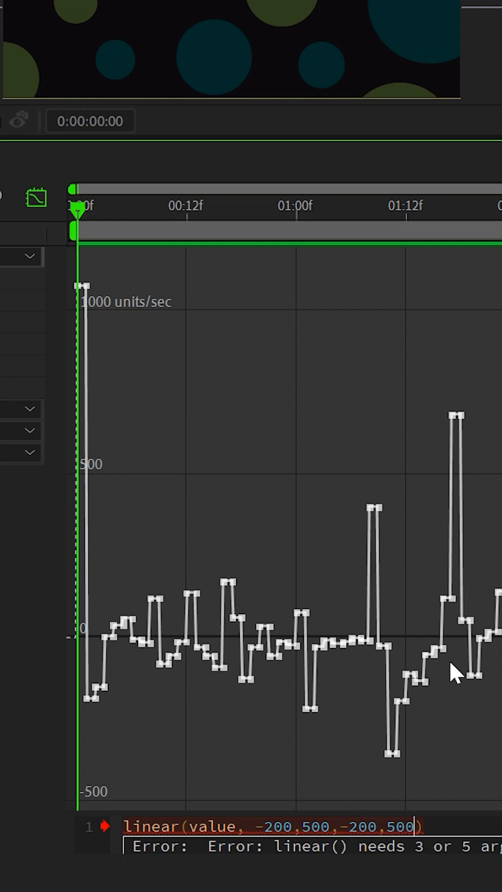